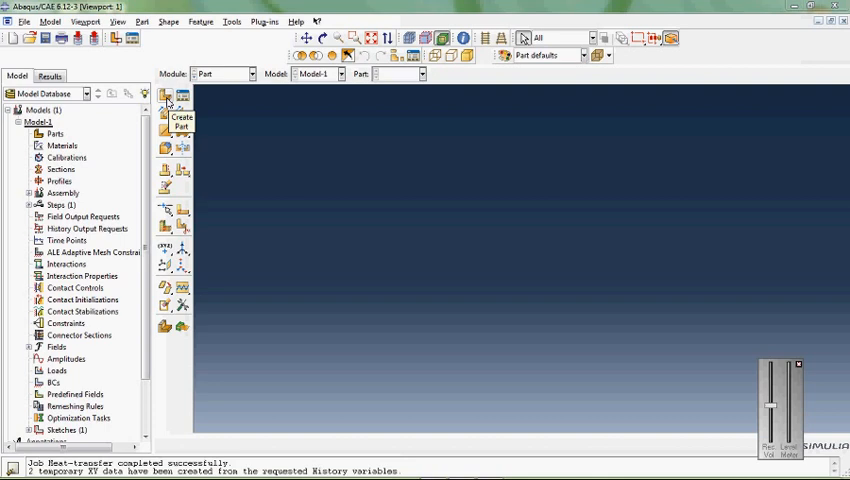
{"action": "mouse_move", "coordinate": [168, 104]}
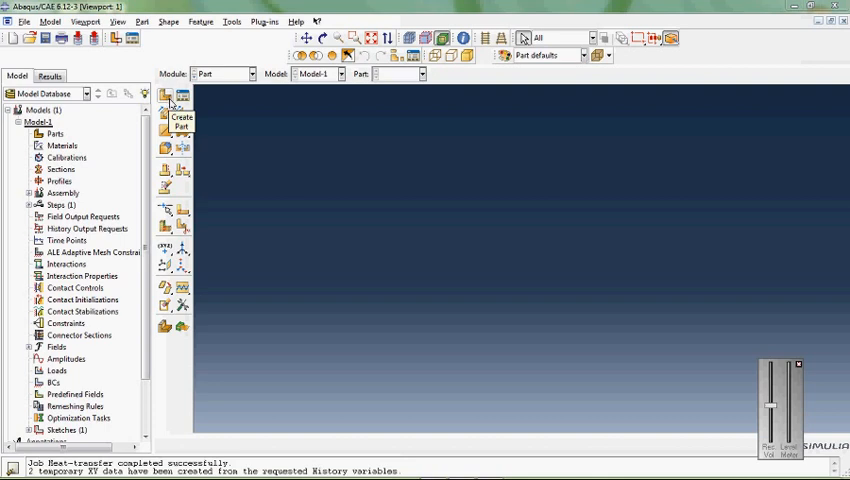
- Start a new part and name it Copper, keeping 3D deformable solid extrusion
{"action": "left_click", "coordinate": [164, 100]}
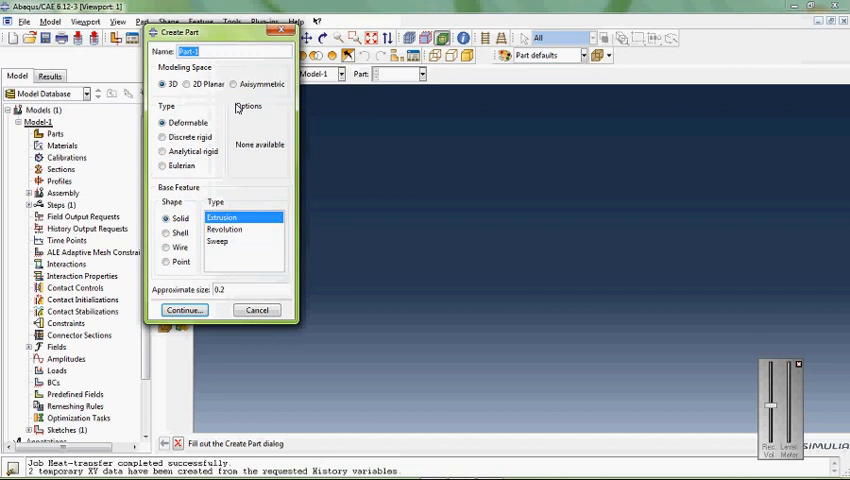
{"action": "type", "text": "Hea"}
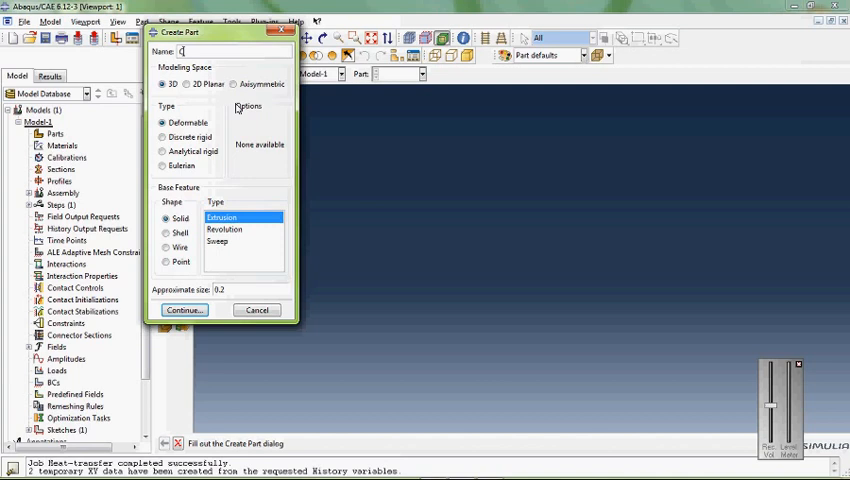
{"action": "type", "text": "Copper"}
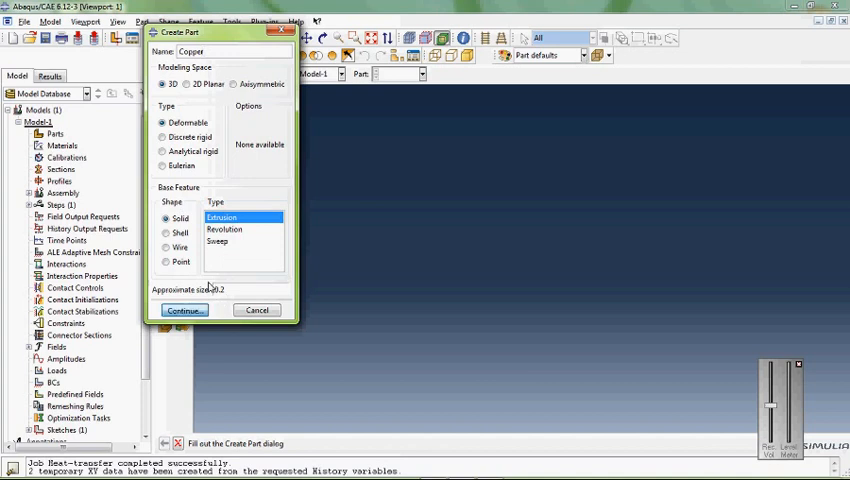
- Accept the part settings and place the copied I-beam profile in the sketch
{"action": "left_click", "coordinate": [184, 310]}
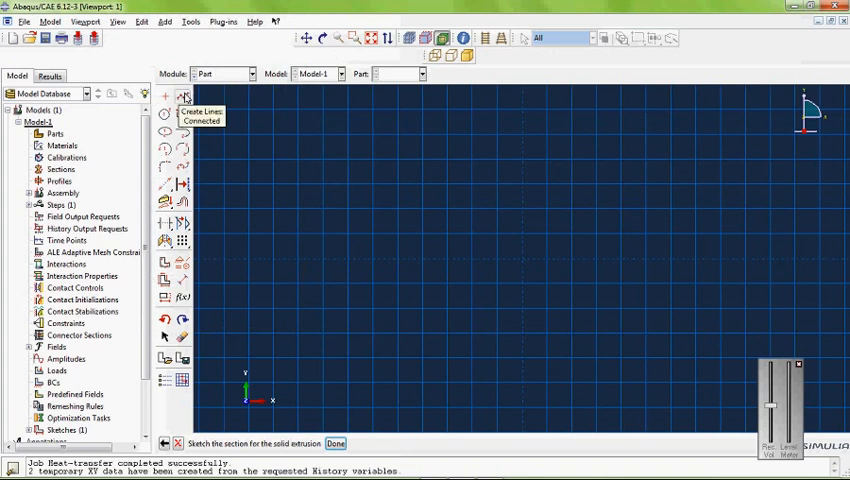
{"action": "mouse_move", "coordinate": [184, 292]}
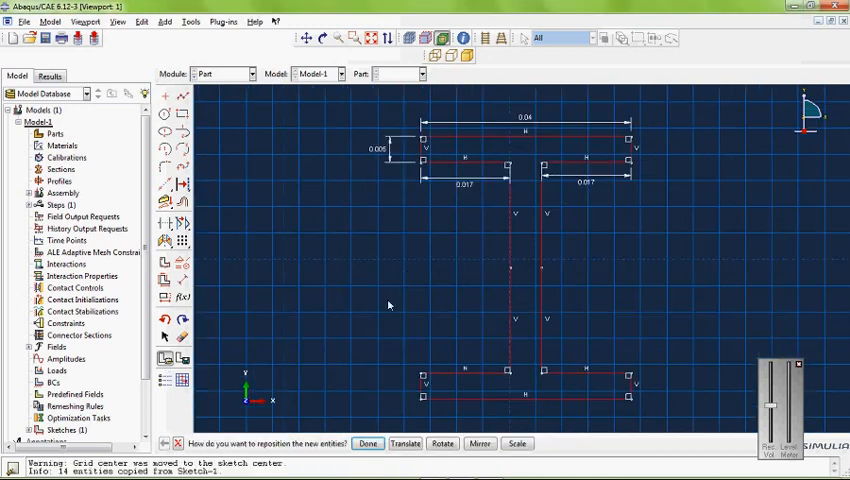
{"action": "left_click", "coordinate": [368, 444]}
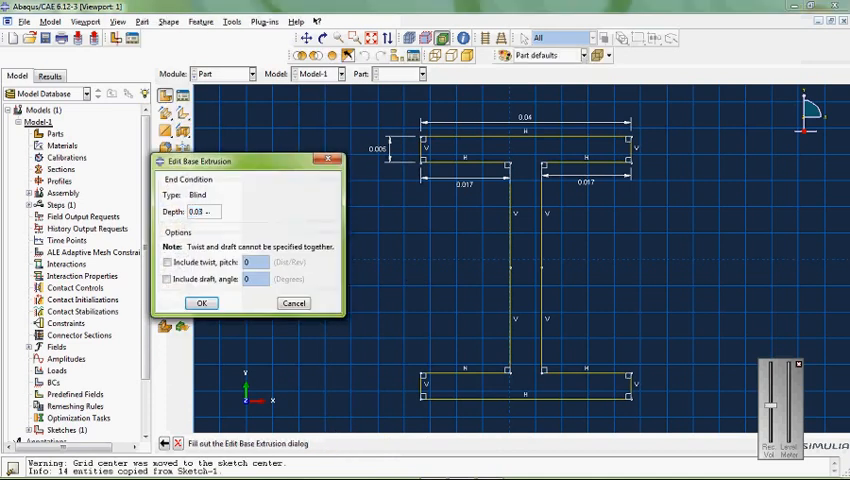
{"action": "left_click", "coordinate": [200, 304]}
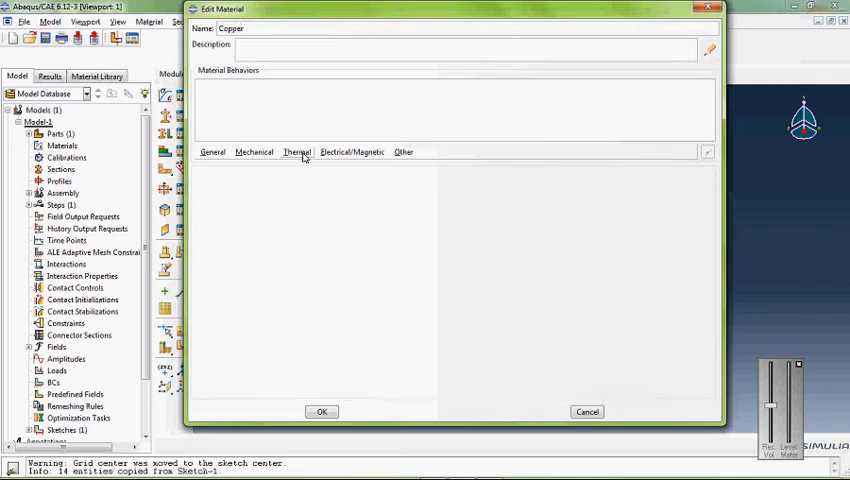
- Give the Copper material thermal conductivity 300 and specific heat 385
{"action": "left_click", "coordinate": [296, 152]}
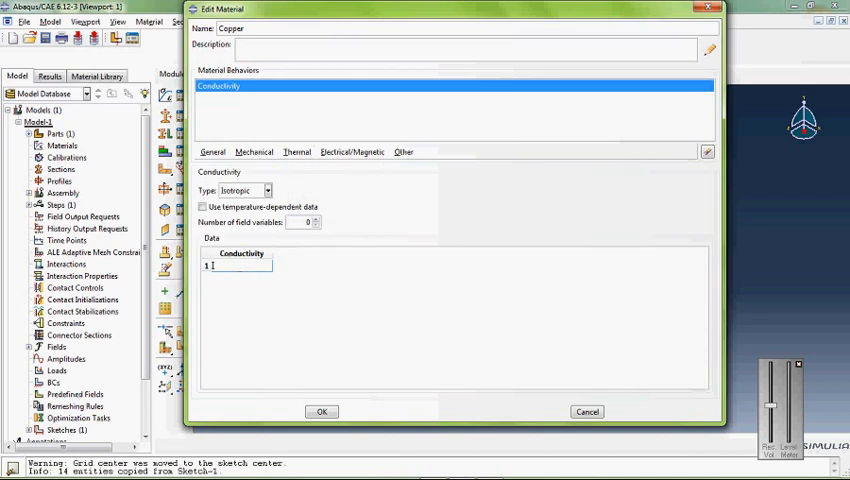
{"action": "type", "text": "300"}
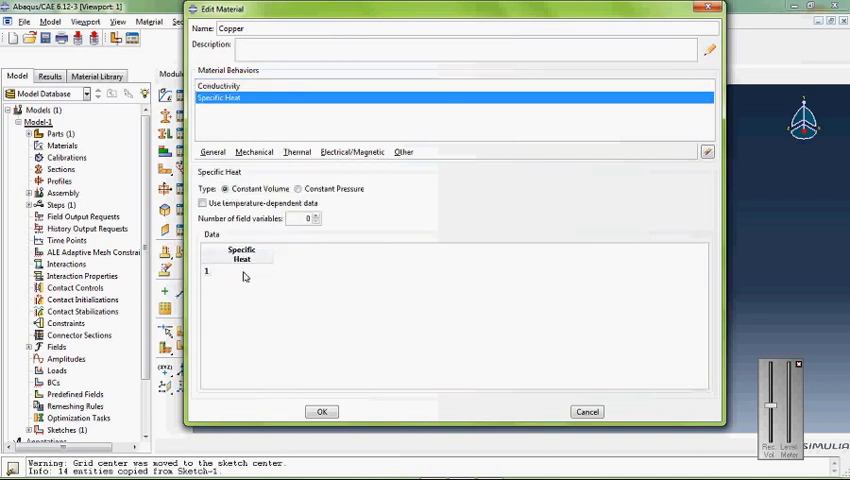
{"action": "left_click", "coordinate": [238, 272]}
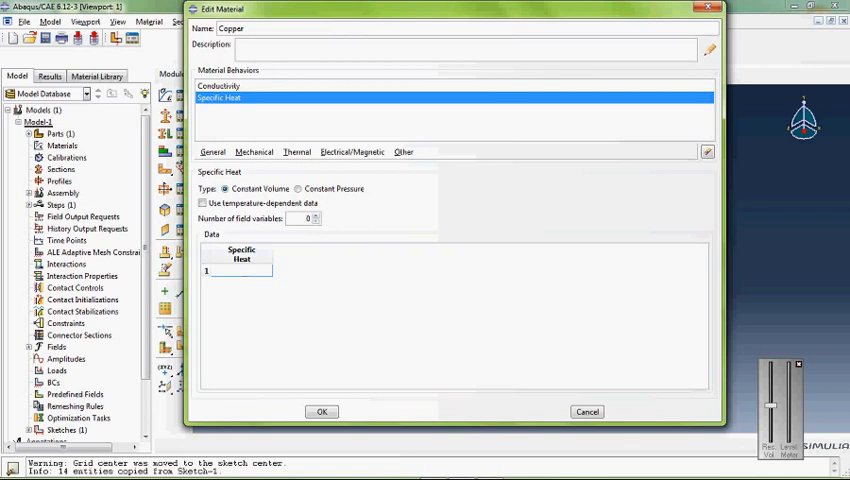
{"action": "type", "text": "385"}
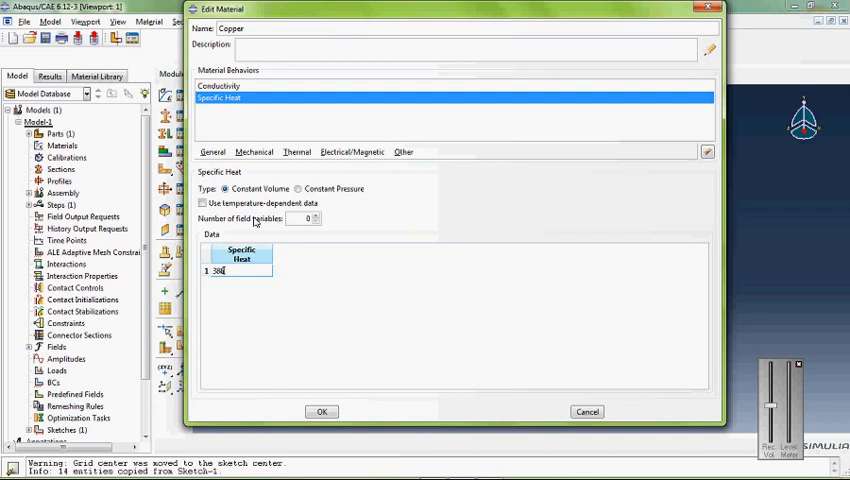
- Add density 8970 to Copper and save the material definition
{"action": "left_click", "coordinate": [214, 152]}
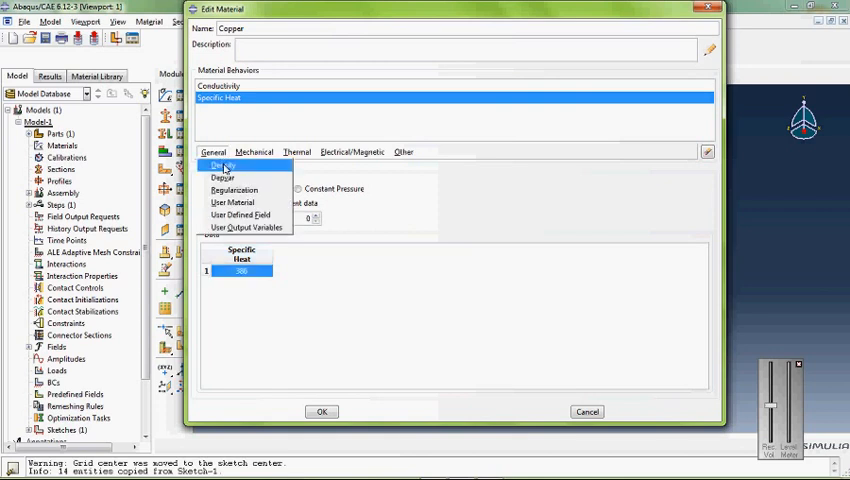
{"action": "left_click", "coordinate": [218, 164]}
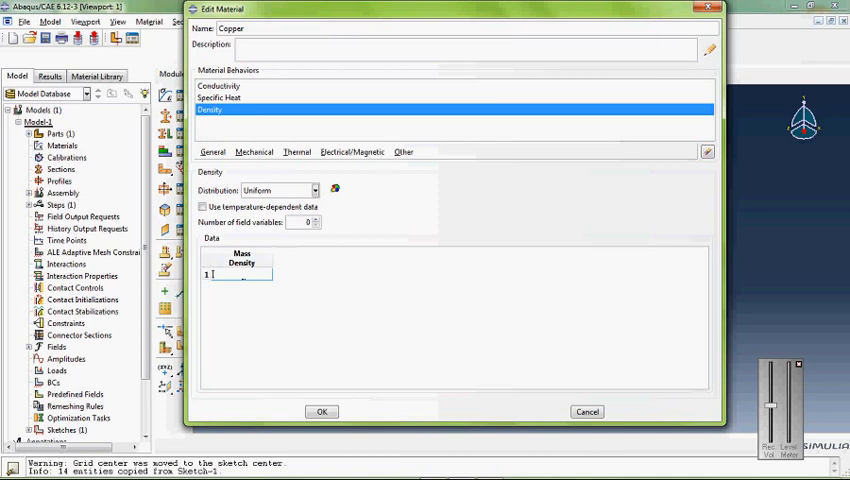
{"action": "type", "text": "4"}
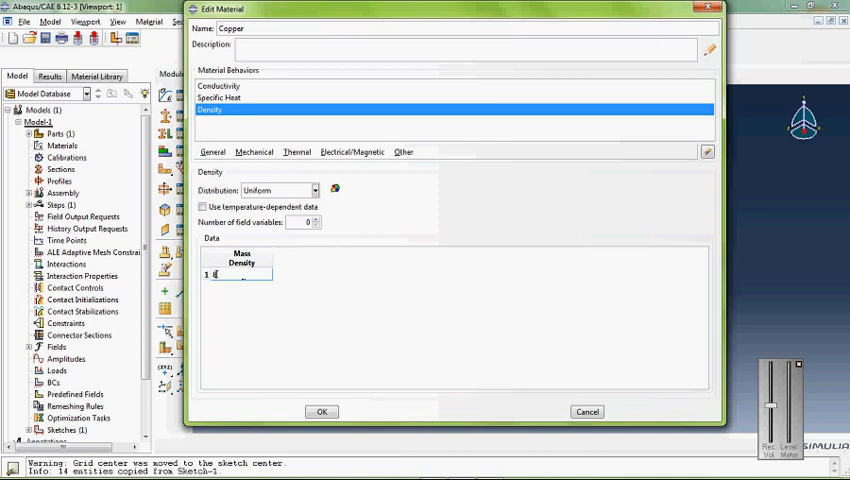
{"action": "type", "text": "8970"}
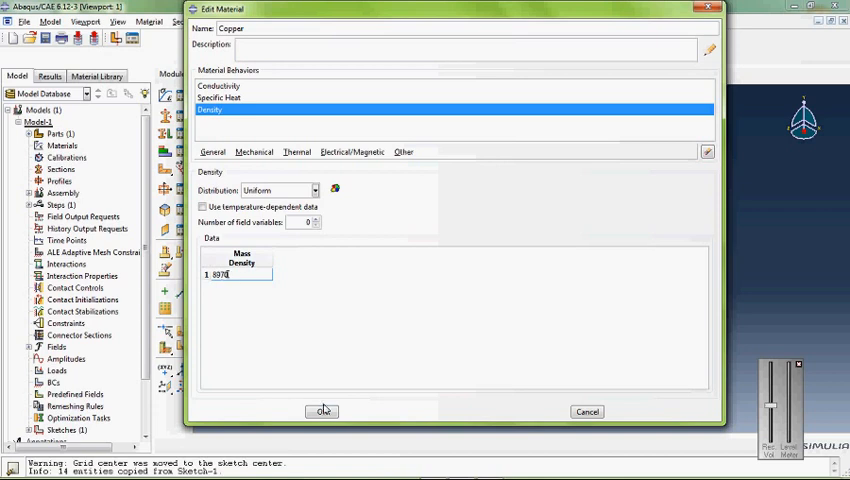
{"action": "left_click", "coordinate": [322, 412]}
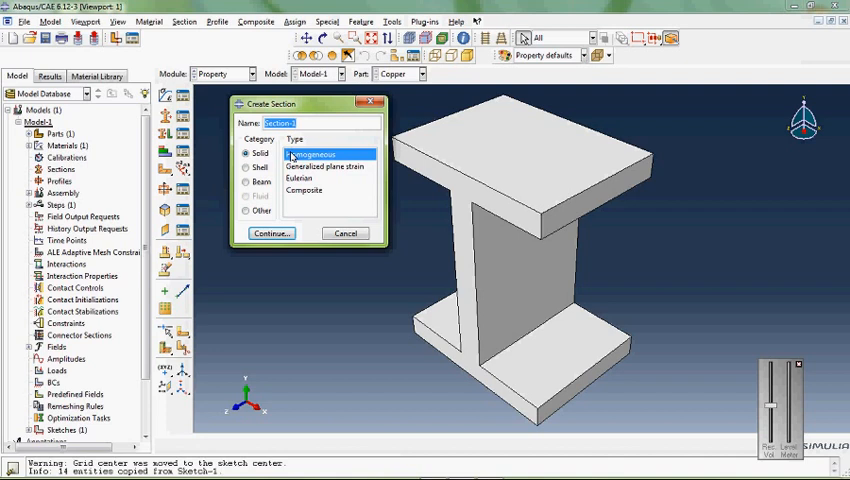
- Create a solid homogeneous Copper section, assign it to the part, and instance it independently
{"action": "left_click", "coordinate": [272, 232]}
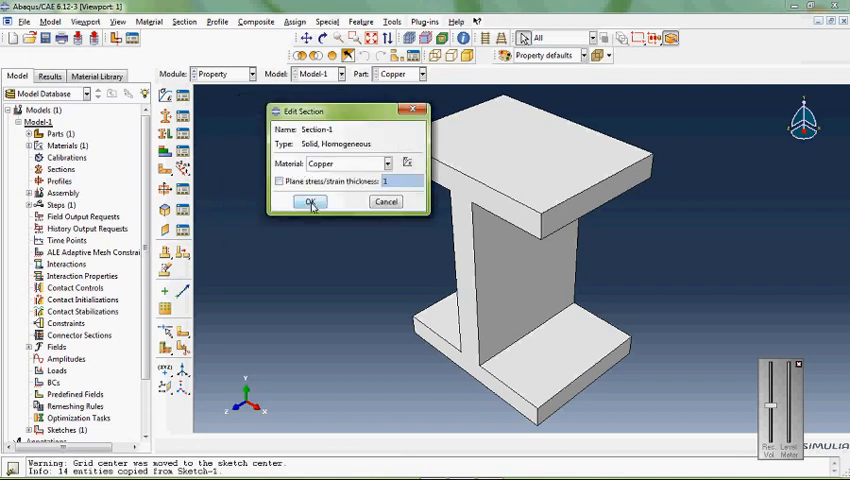
{"action": "left_click", "coordinate": [312, 200]}
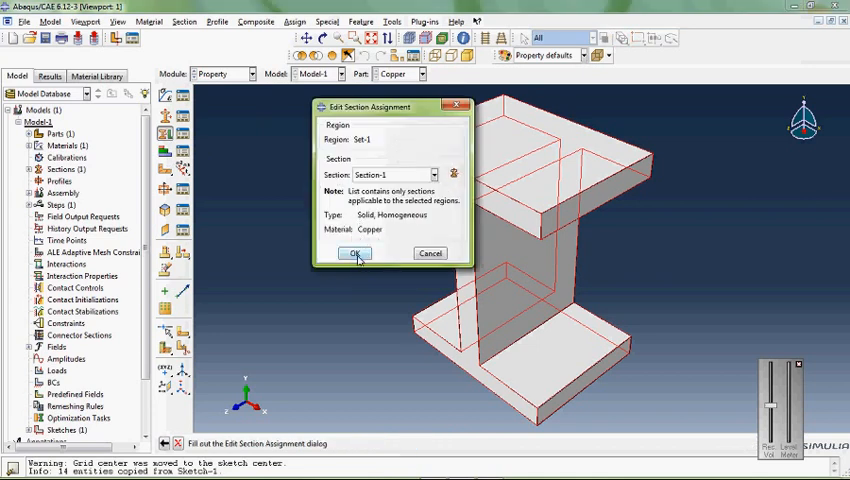
{"action": "left_click", "coordinate": [356, 252]}
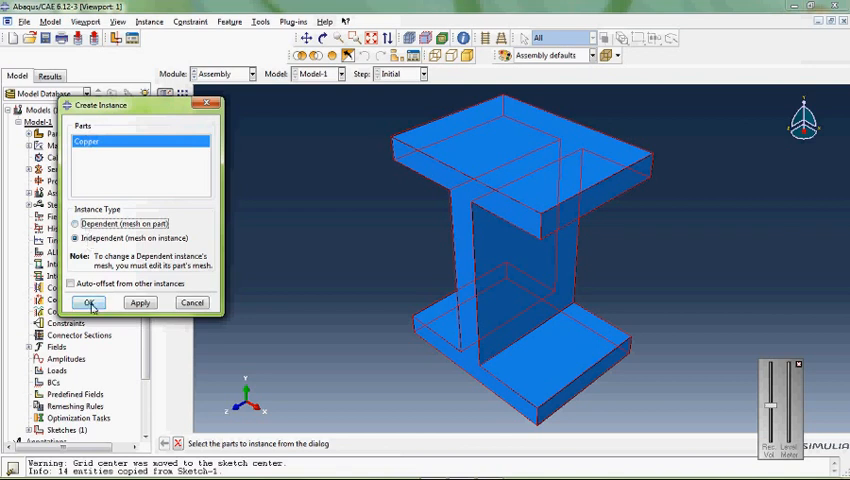
{"action": "left_click", "coordinate": [88, 302]}
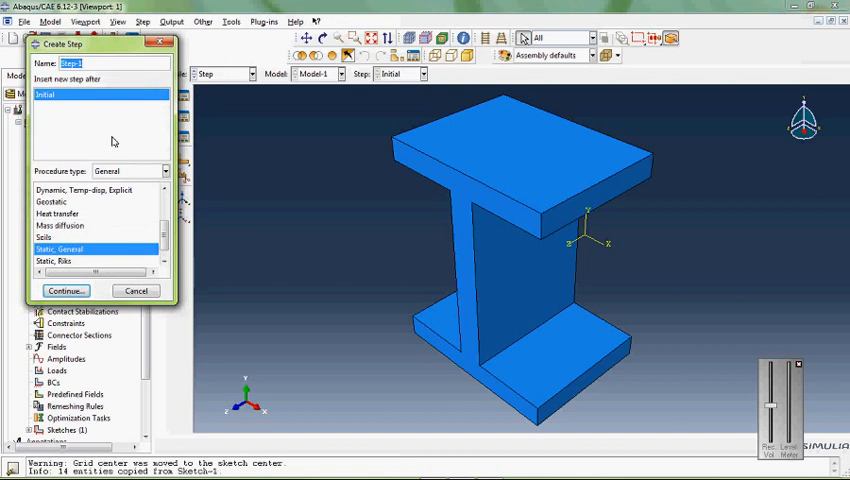
- Create a step named Heat-Transfer with the heat transfer procedure
{"action": "type", "text": "Heat-Transfe"}
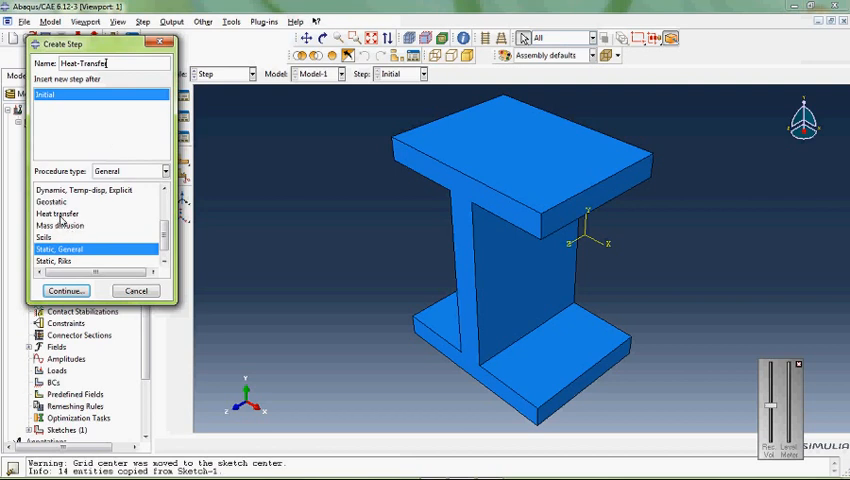
{"action": "left_click", "coordinate": [58, 212]}
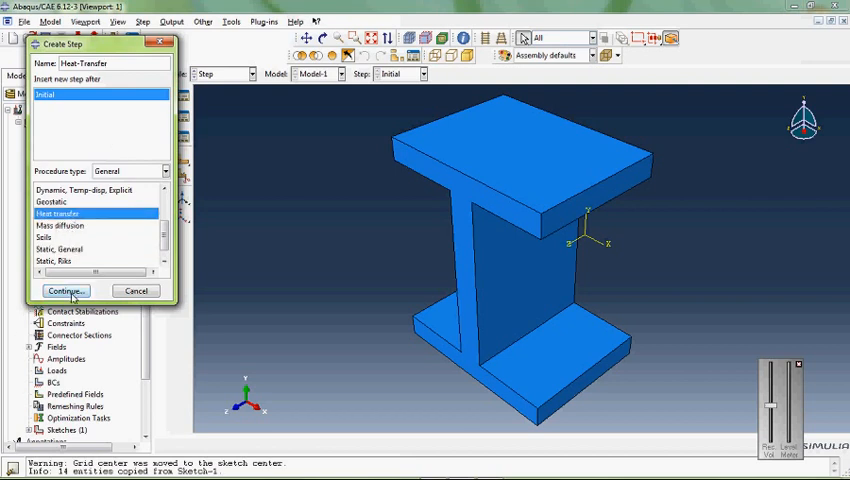
{"action": "left_click", "coordinate": [64, 292]}
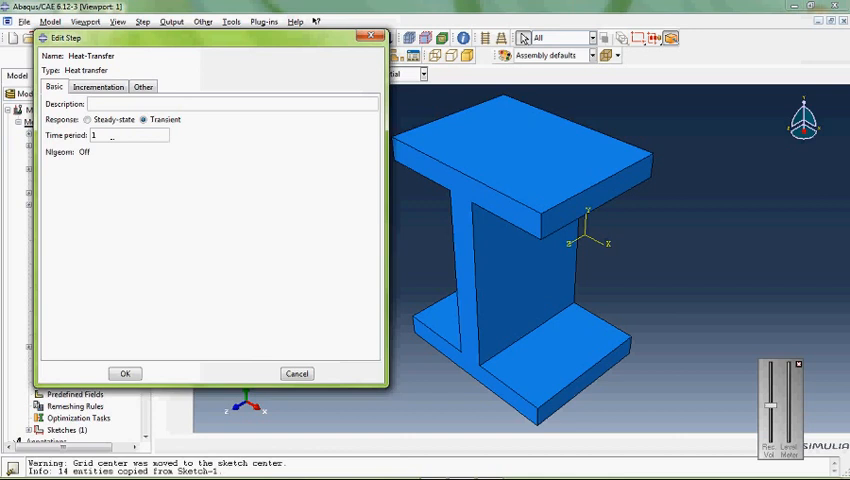
- Set time period 10000 with initial increment 0.1 and minimum 1e-5
{"action": "type", "text": "10000"}
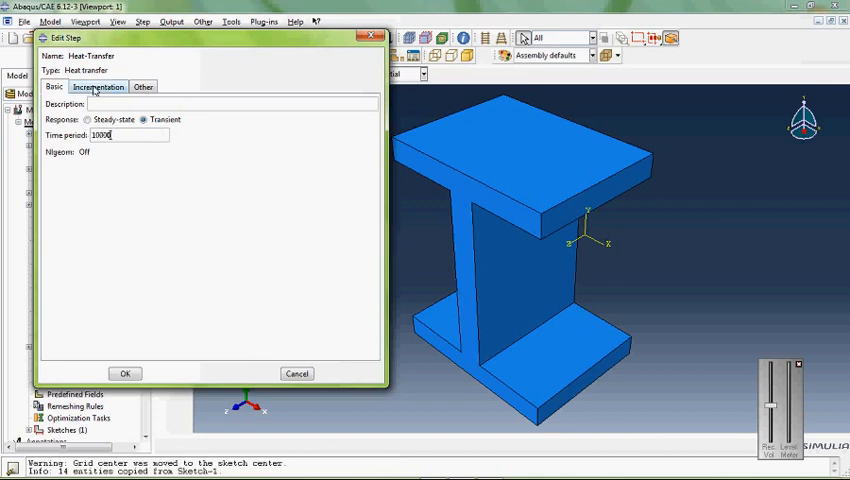
{"action": "left_click", "coordinate": [96, 86]}
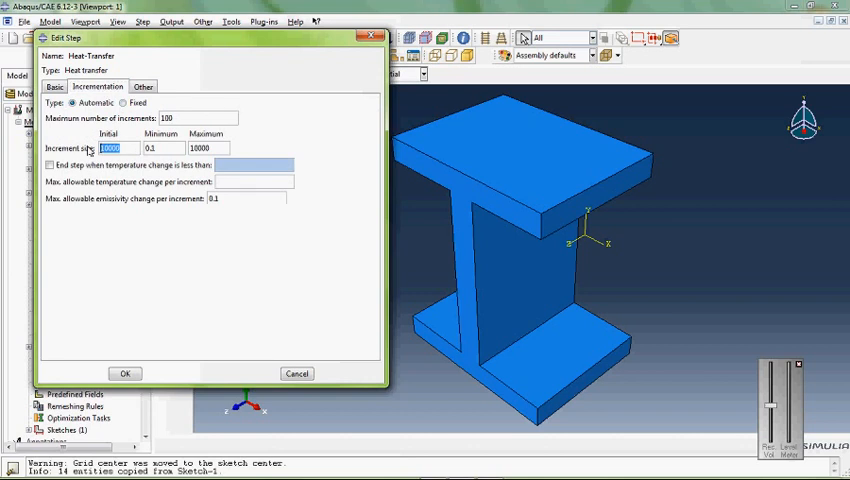
{"action": "type", "text": "0.1"}
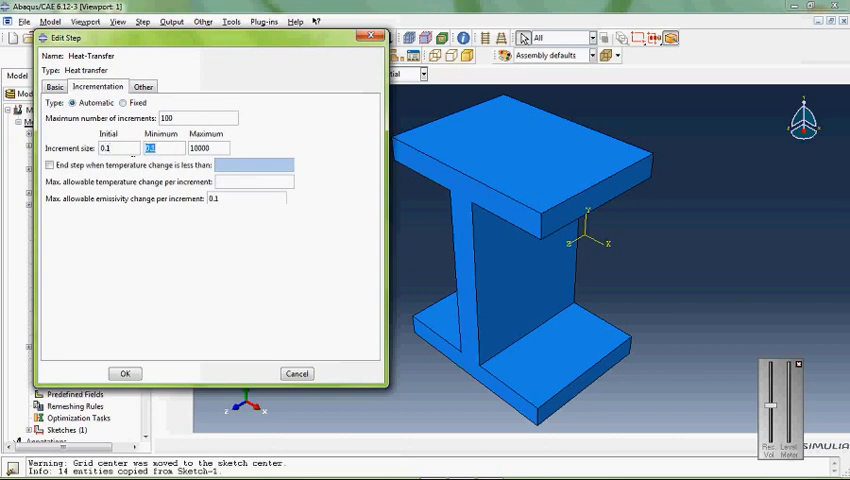
{"action": "type", "text": "1e-5"}
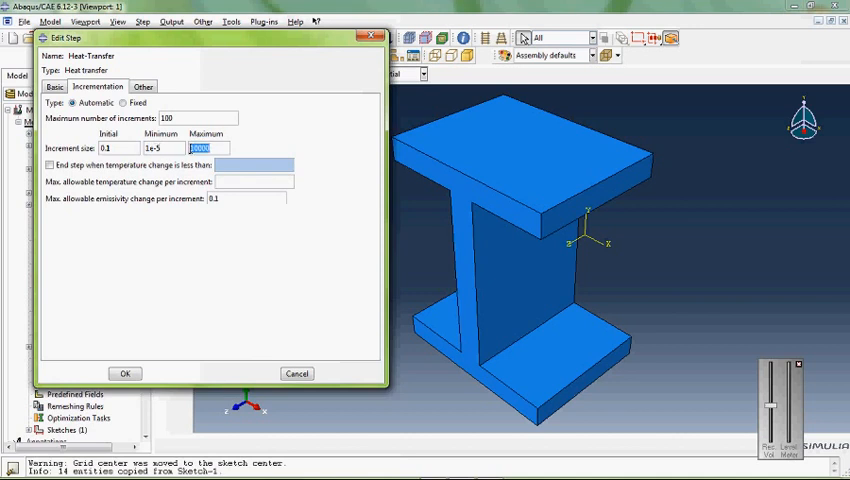
- End the step at small temperature change, set maximum change 50, and confirm
{"action": "left_click", "coordinate": [48, 164]}
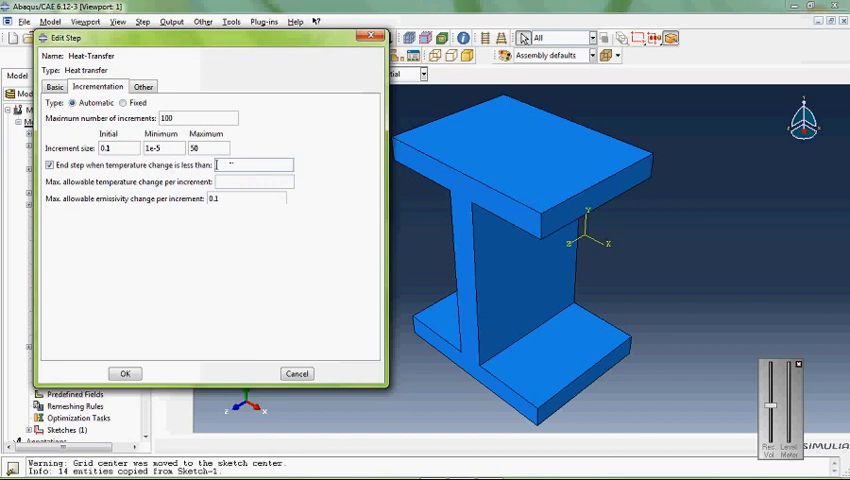
{"action": "type", "text": "0.0001"}
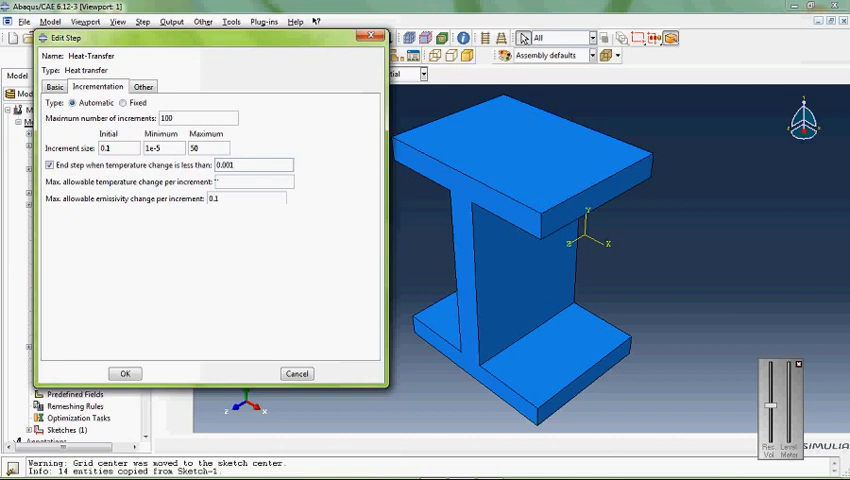
{"action": "type", "text": "5"}
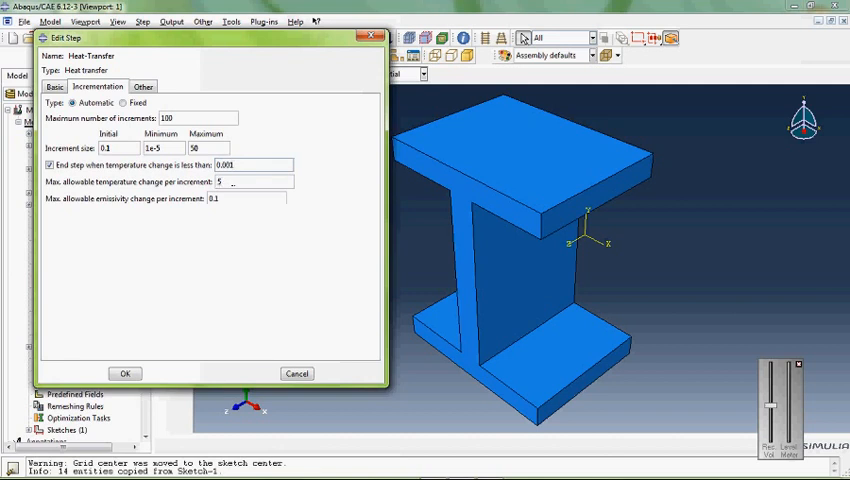
{"action": "type", "text": "50"}
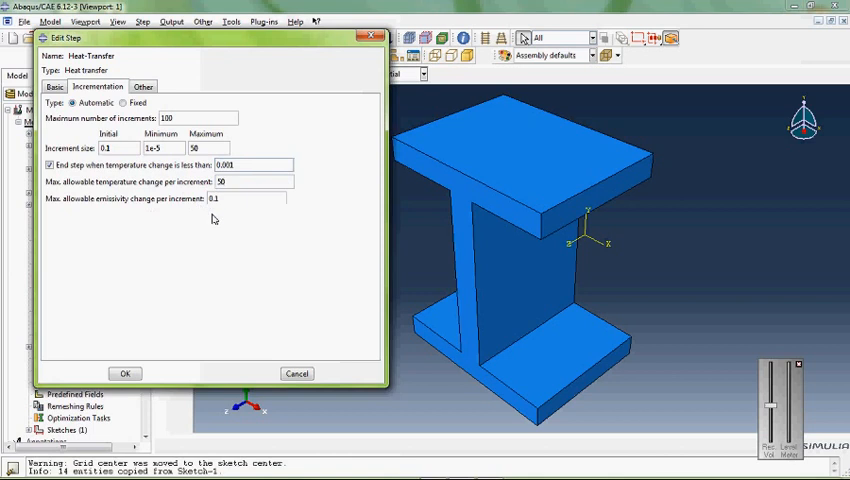
{"action": "left_click", "coordinate": [124, 372]}
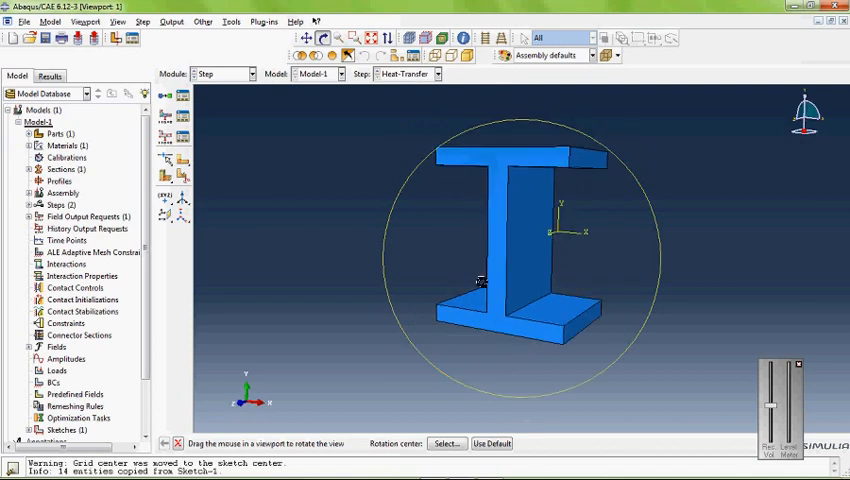
- Rotate the I-beam to an angled view and reach the modelling tools
{"action": "left_click_drag", "start_coordinate": [480, 280], "coordinate": [420, 160]}
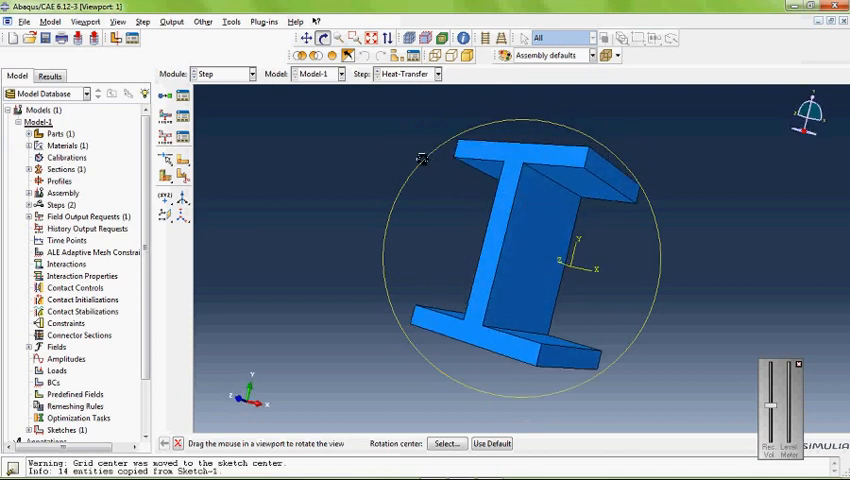
{"action": "left_click", "coordinate": [232, 20]}
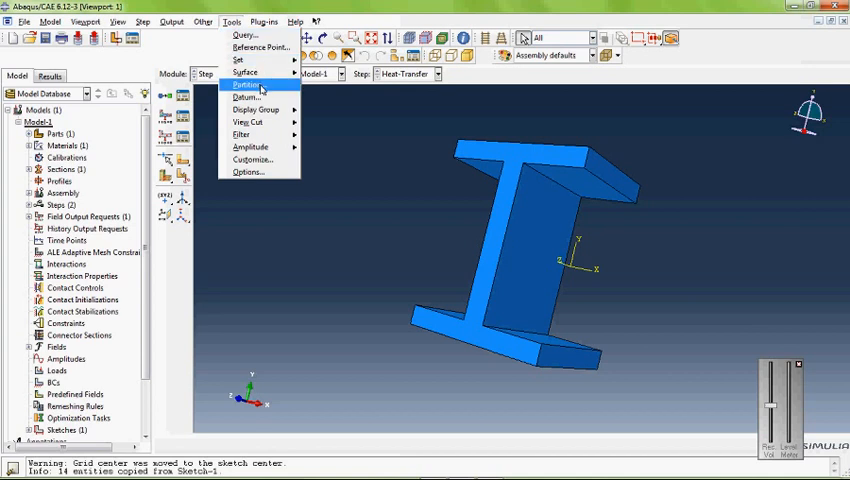
- Begin a cell partition by extending a face, then abandon it unfinished
{"action": "left_click", "coordinate": [248, 84]}
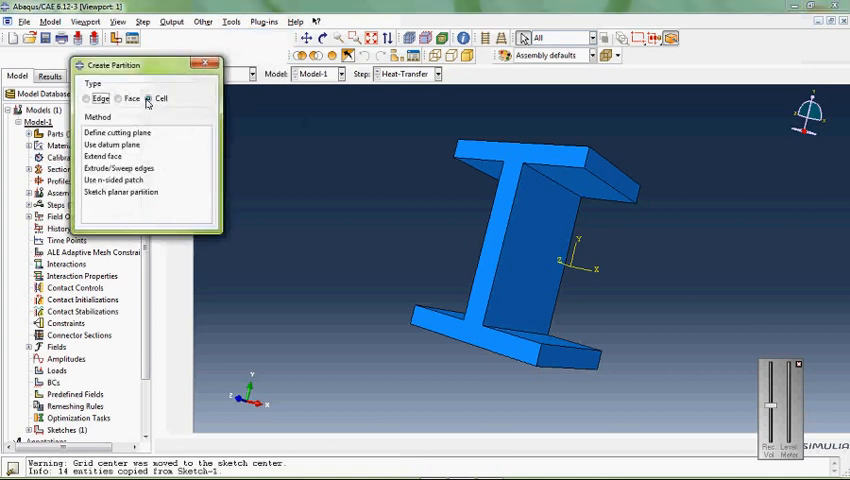
{"action": "left_click", "coordinate": [148, 98]}
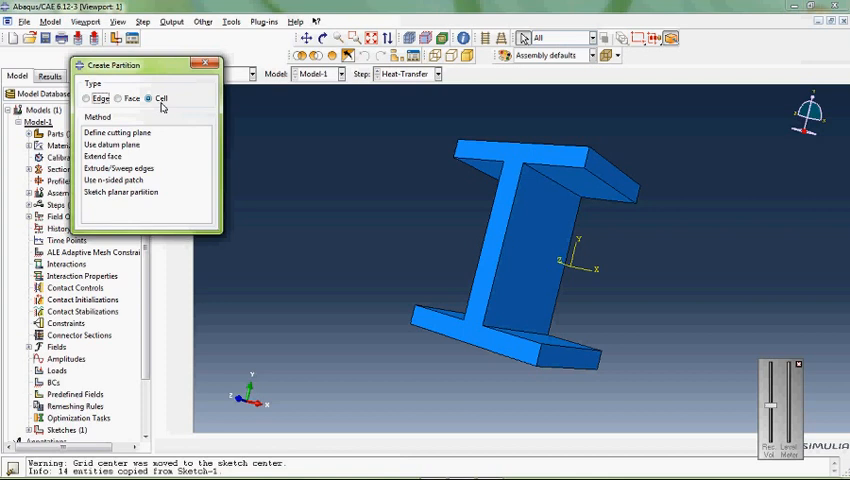
{"action": "mouse_move", "coordinate": [110, 144]}
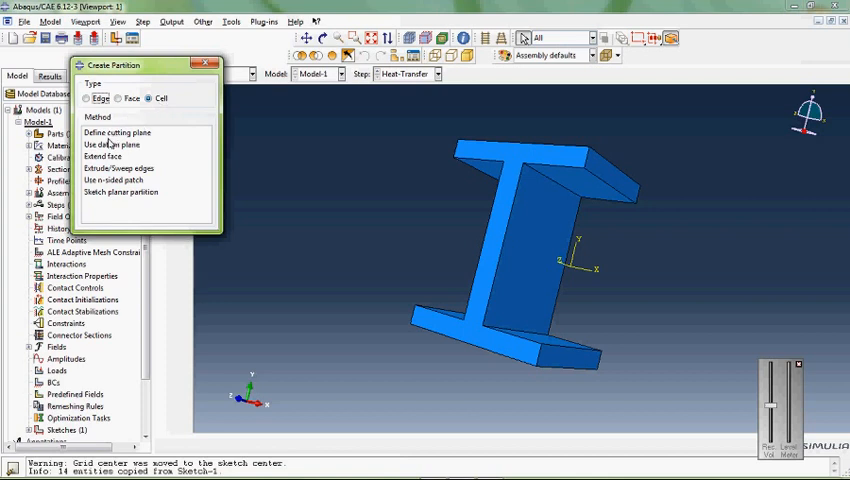
{"action": "left_click", "coordinate": [102, 156]}
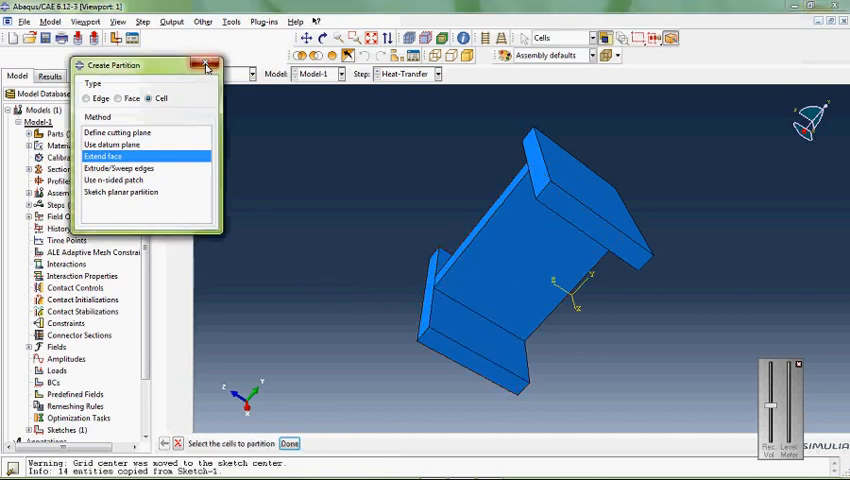
{"action": "left_click", "coordinate": [208, 64]}
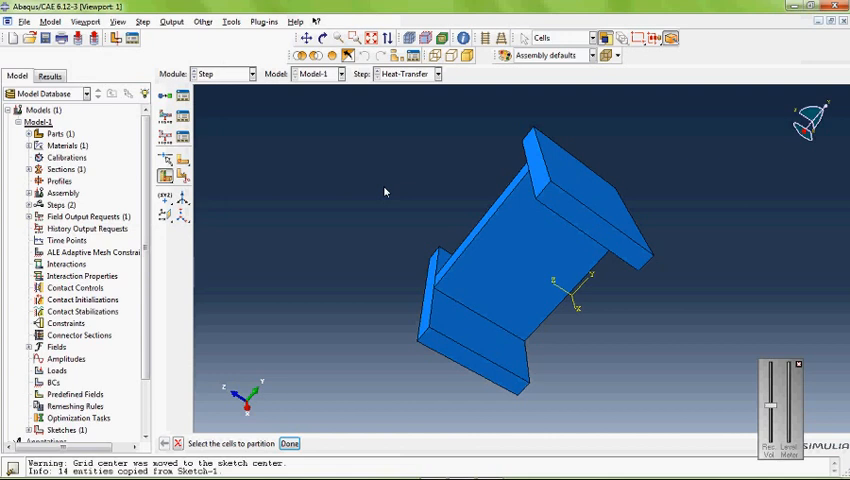
- Start creating a new geometry set from the Tools menu
{"action": "left_click", "coordinate": [230, 20]}
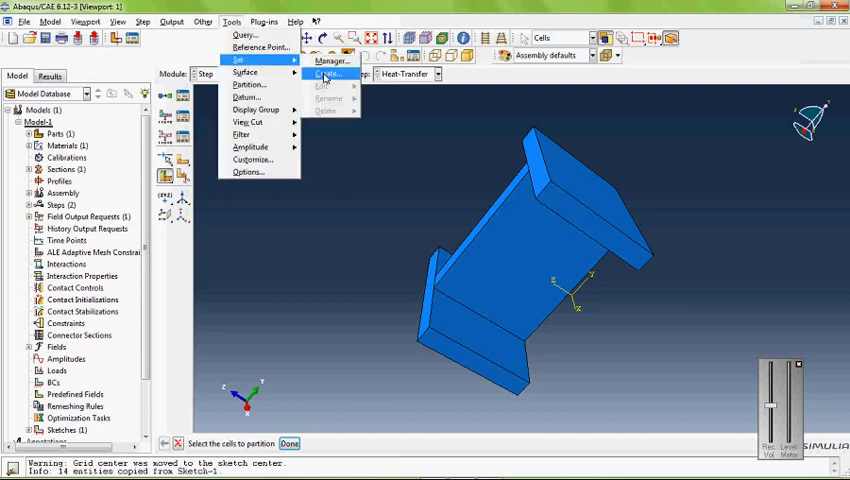
{"action": "left_click", "coordinate": [328, 72]}
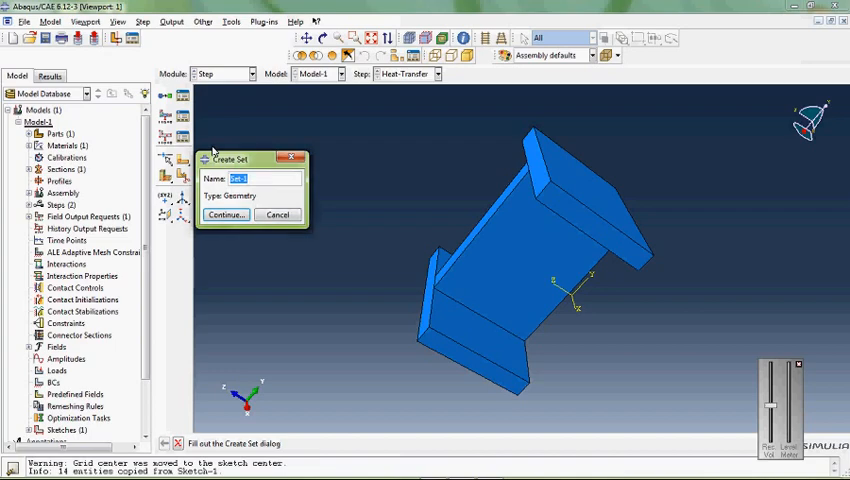